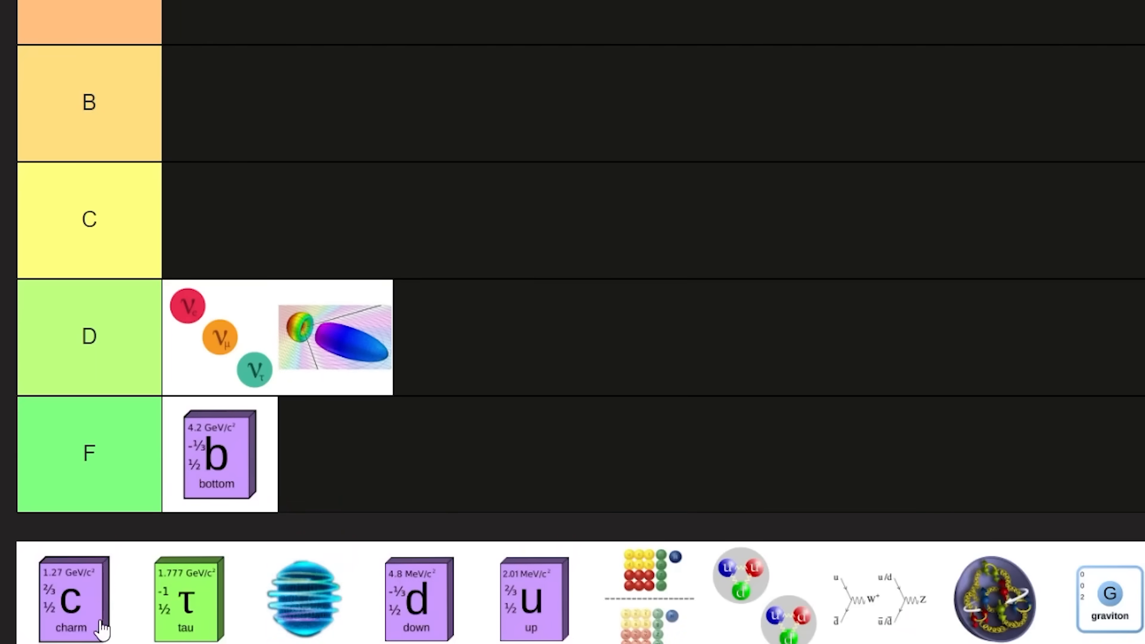
- Place the charm quark card into the C tier
drag(70, 599, 321, 347)
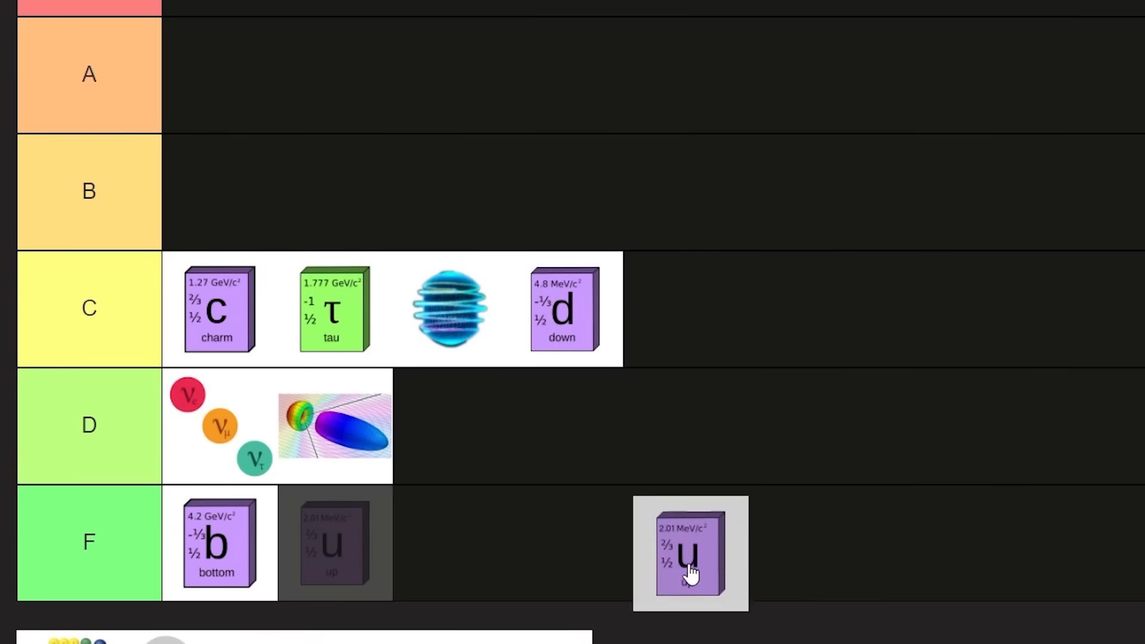
- Drop the up quark card into the F tier after the bottom quark
drag(691, 551, 678, 307)
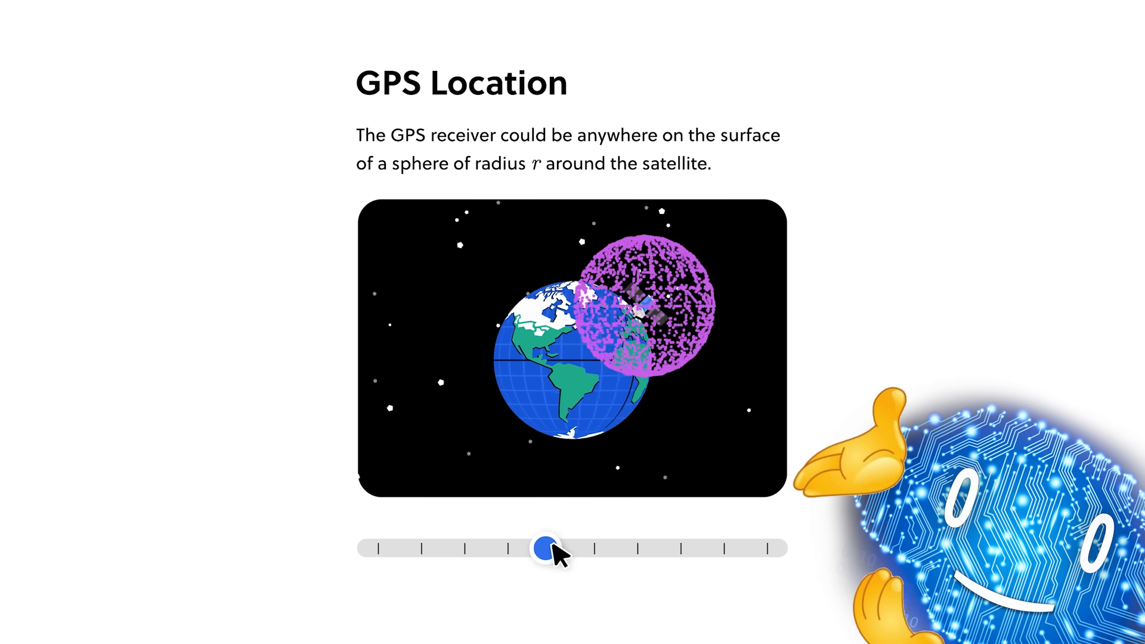
- Continue from the GPS Location sphere demo to the Center of Mass lesson
click(548, 549)
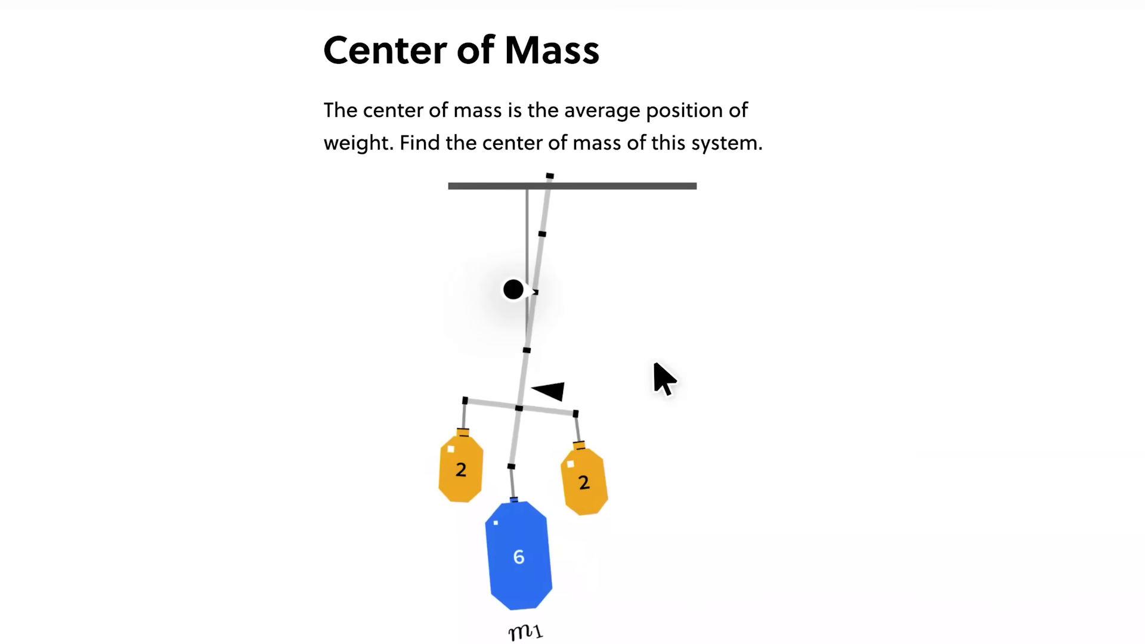